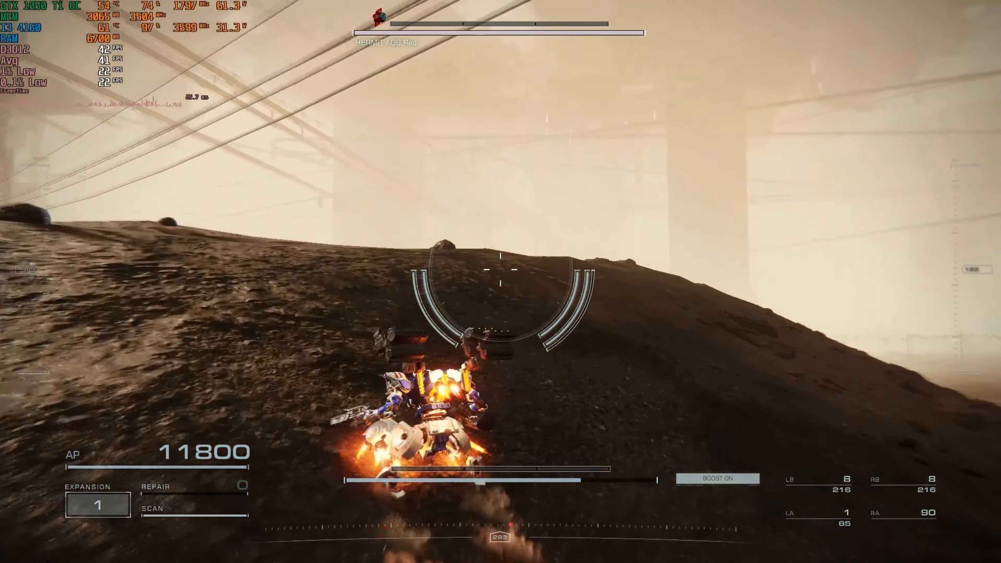
Step: Boost the mech across the dusty hills while the overlay logs about 41 FPS average
{"action": "left_click", "coordinate": [500, 270]}
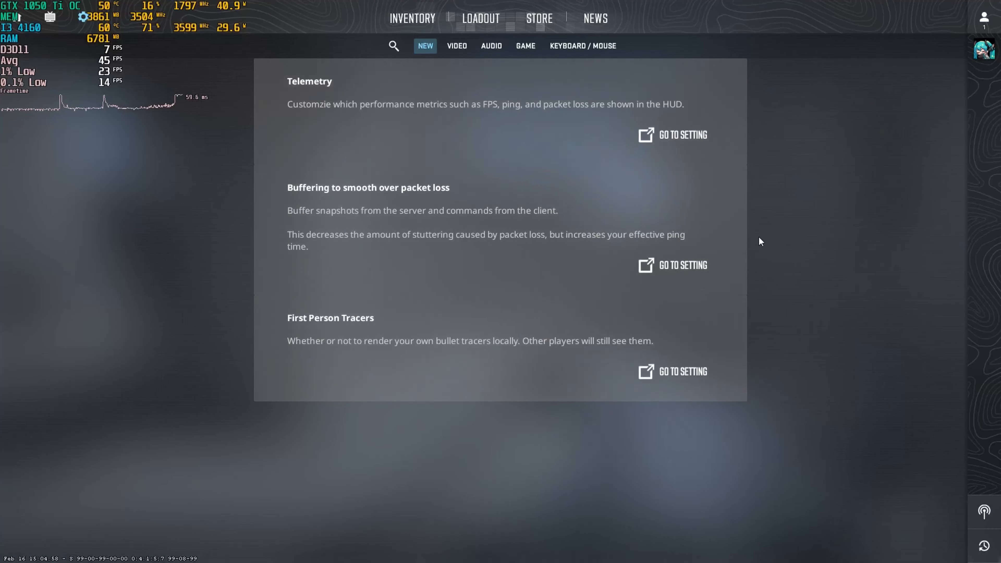
Step: Show Advanced Video settings: low shadow, shader and particle detail, Reflex enabled, 1920x1080 at 165 Hz
{"action": "left_click", "coordinate": [457, 46]}
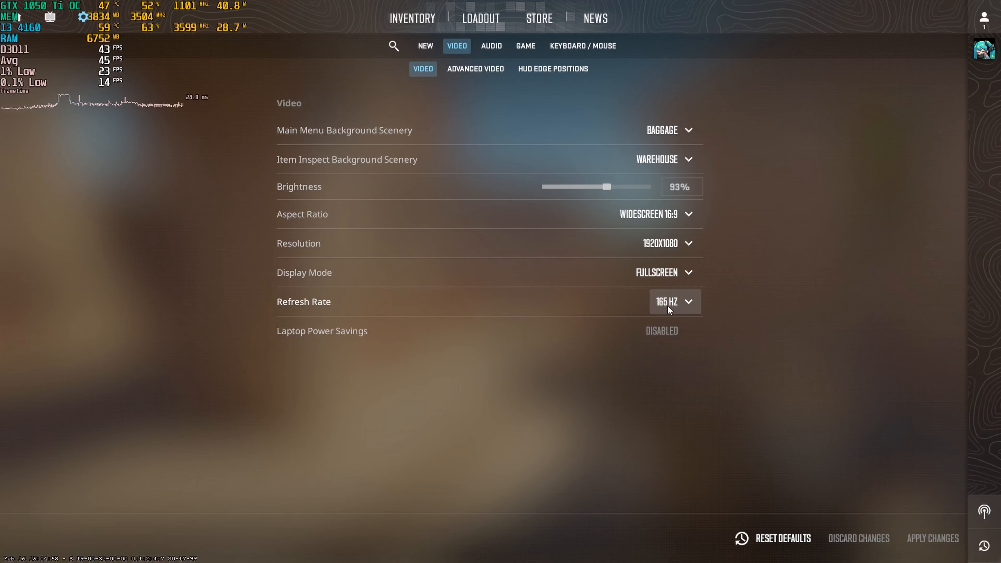
{"action": "left_click", "coordinate": [475, 69]}
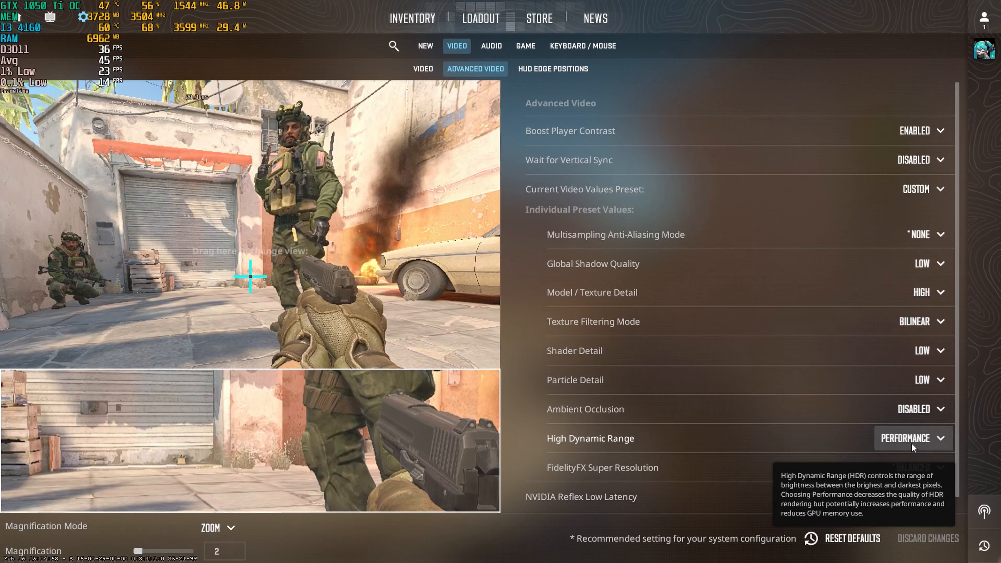
{"action": "mouse_move", "coordinate": [902, 516]}
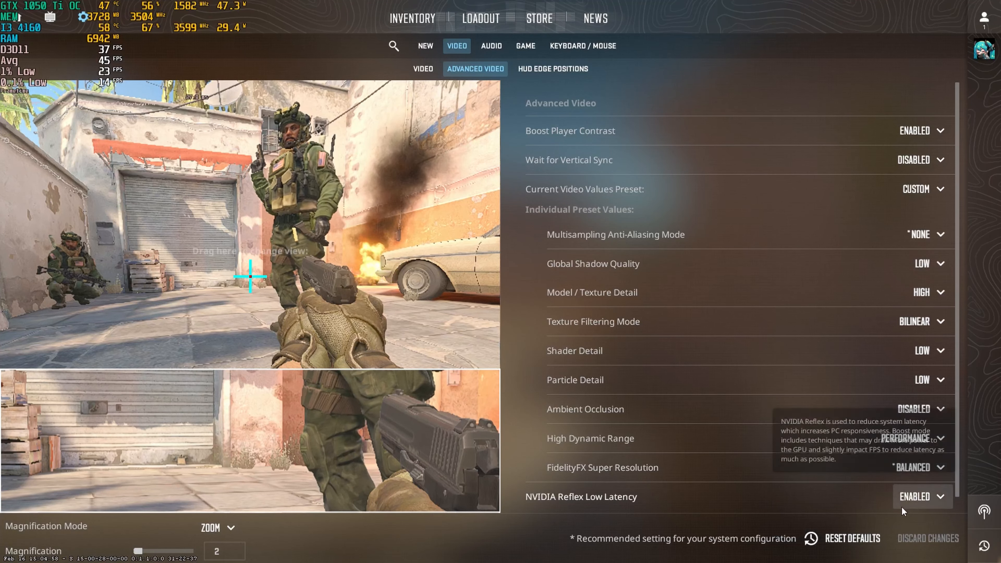
{"action": "mouse_move", "coordinate": [674, 129]}
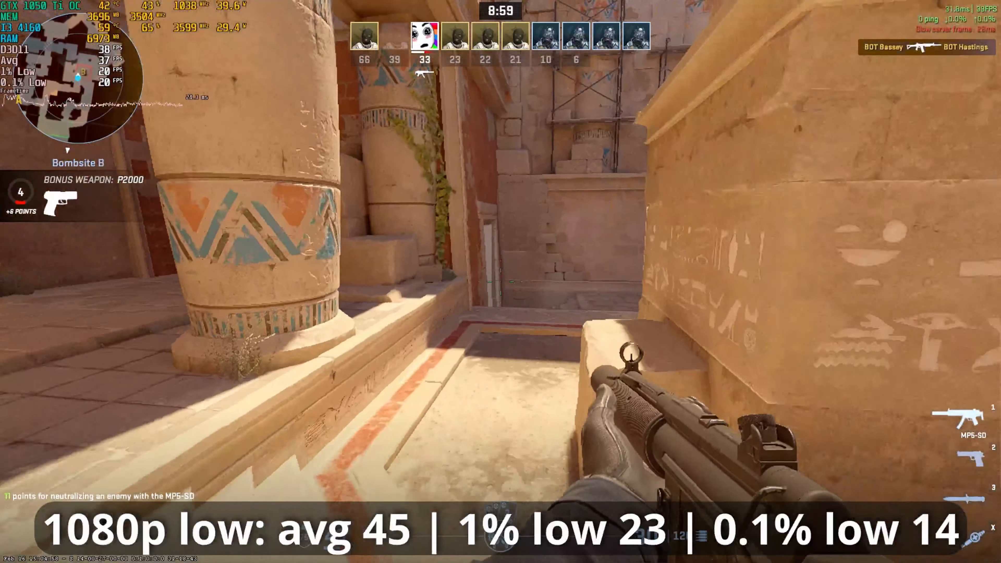
{"action": "mouse_move", "coordinate": [500, 282]}
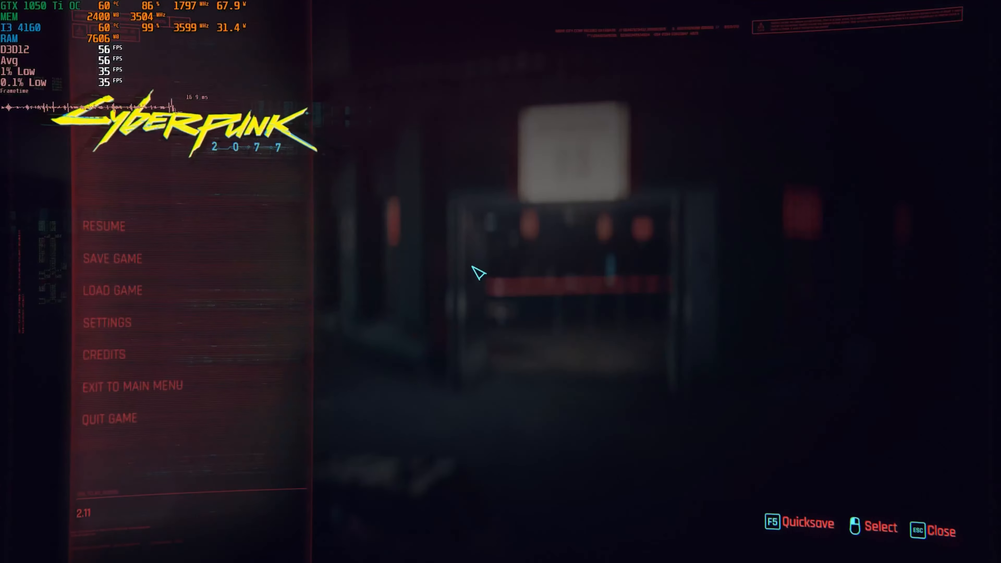
Step: Review the Graphics settings: custom preset, DLSS Quality, ray tracing off, low crowd density
{"action": "left_click", "coordinate": [105, 322]}
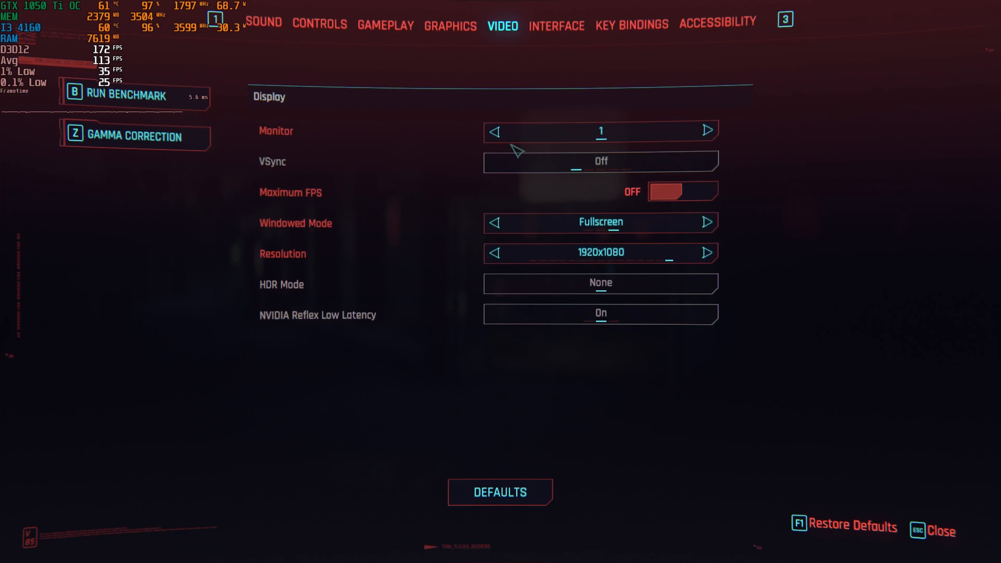
{"action": "left_click", "coordinate": [450, 26]}
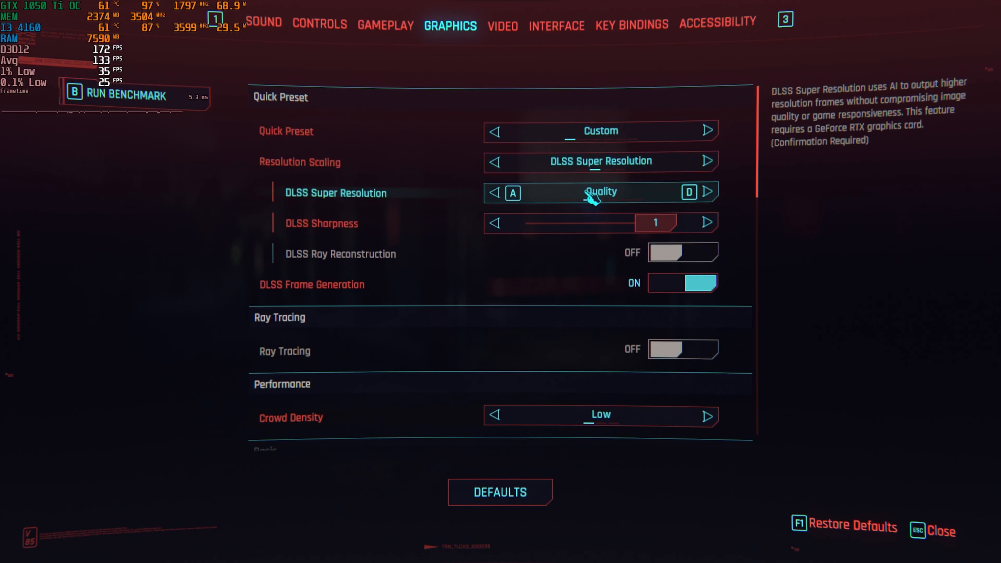
{"action": "mouse_move", "coordinate": [589, 293]}
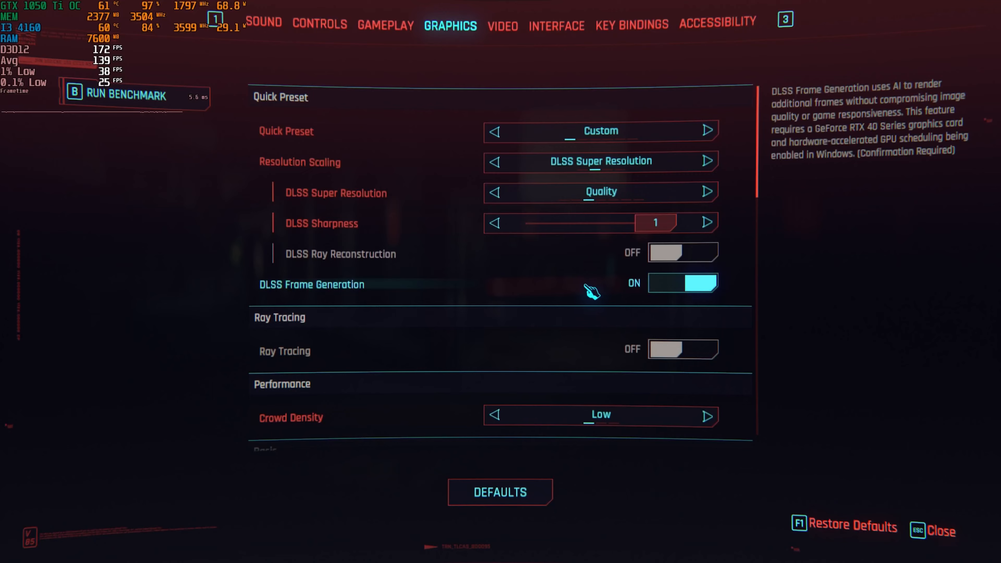
{"action": "scroll", "scroll_direction": "down", "scroll_amount": 3}
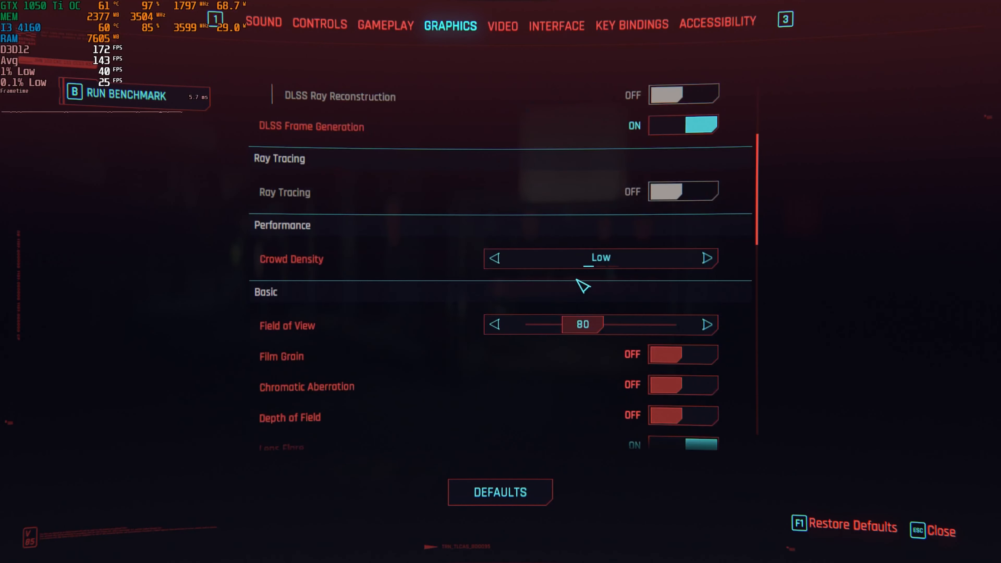
{"action": "scroll", "scroll_direction": "down", "scroll_amount": 3}
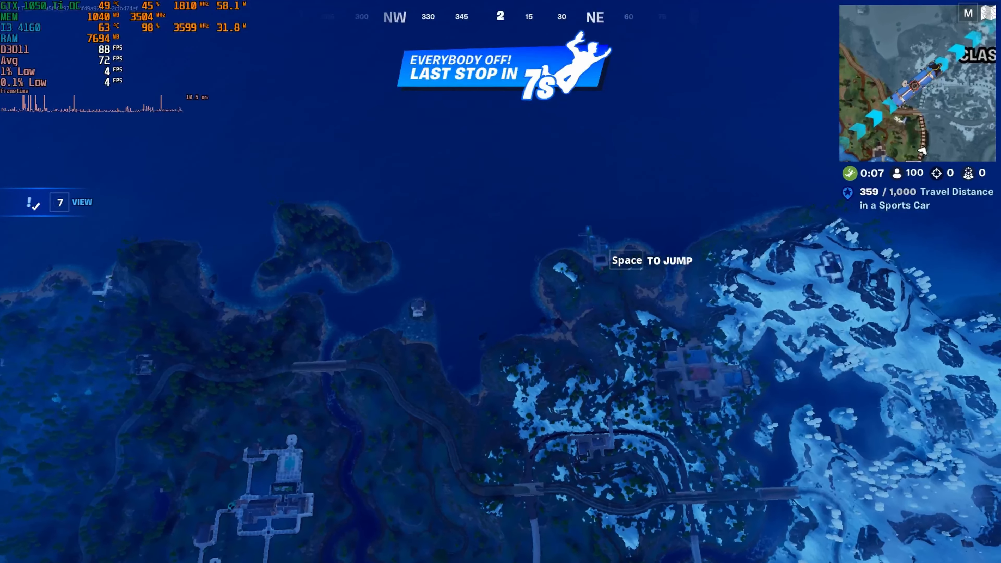
Step: Skydive from the bus and shoot opponents on the seaside base stairway with the Frenzy Auto Shotgun
{"action": "key", "text": "space"}
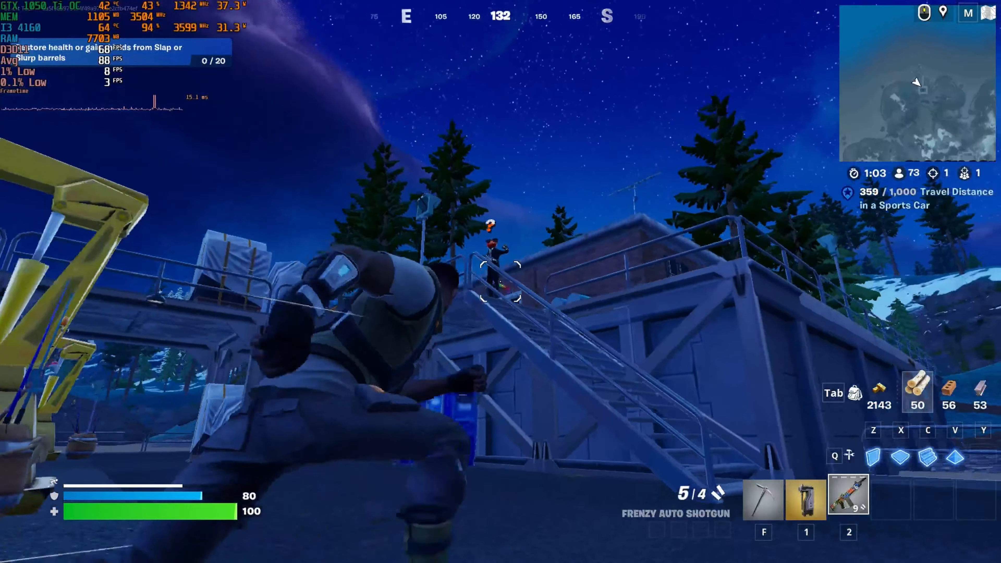
{"action": "left_click", "coordinate": [501, 281]}
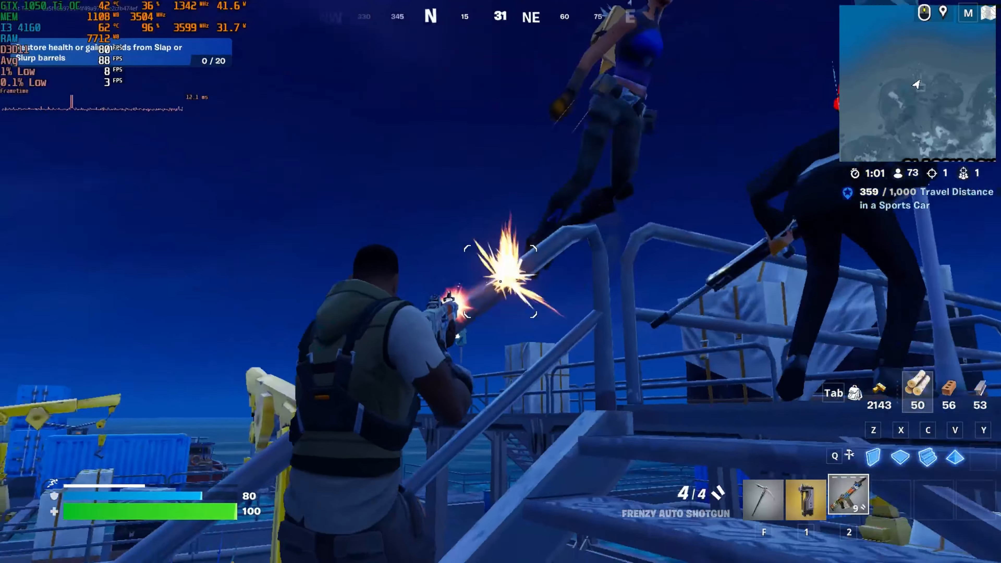
{"action": "left_click", "coordinate": [501, 284]}
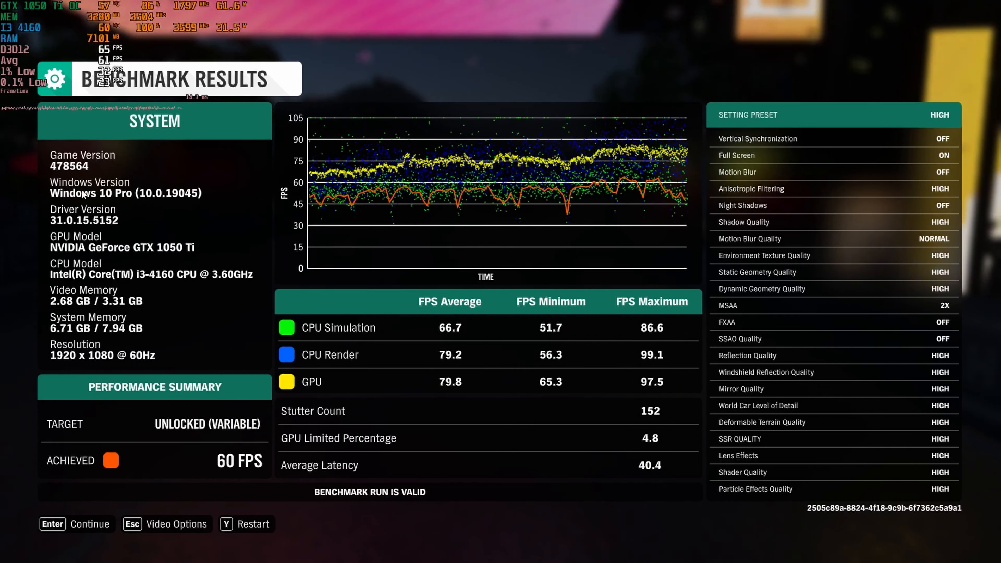
{"action": "mouse_move", "coordinate": [97, 345]}
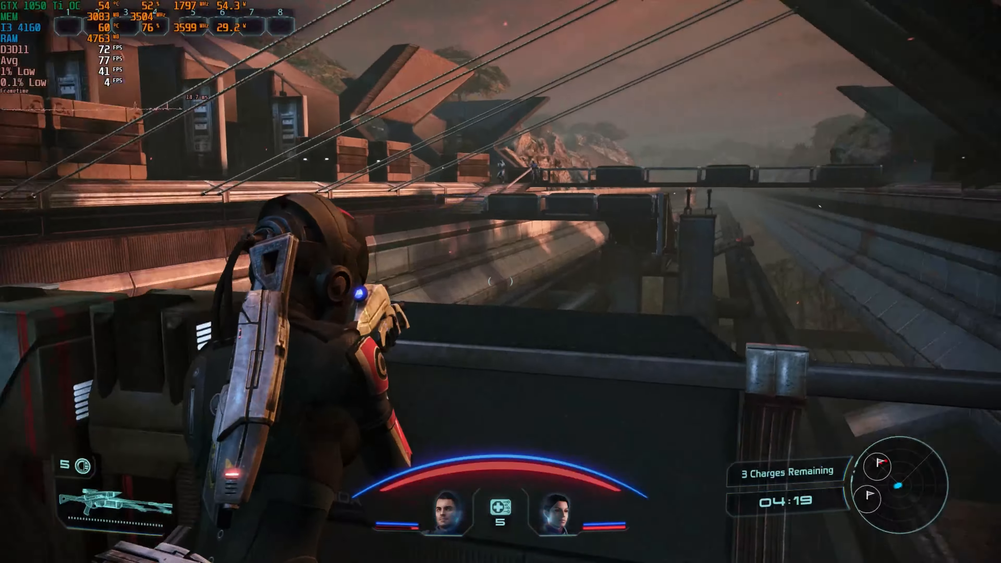
Step: Scope the sniper rifle to shoot the geth behind the crate, then aim at the Husk
{"action": "right_click", "coordinate": [499, 284]}
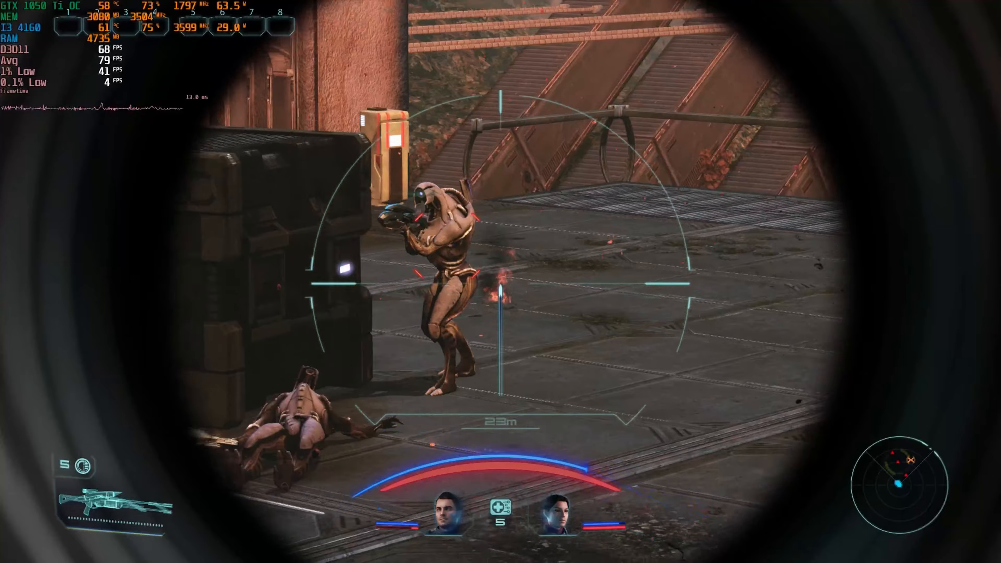
{"action": "left_click", "coordinate": [501, 285]}
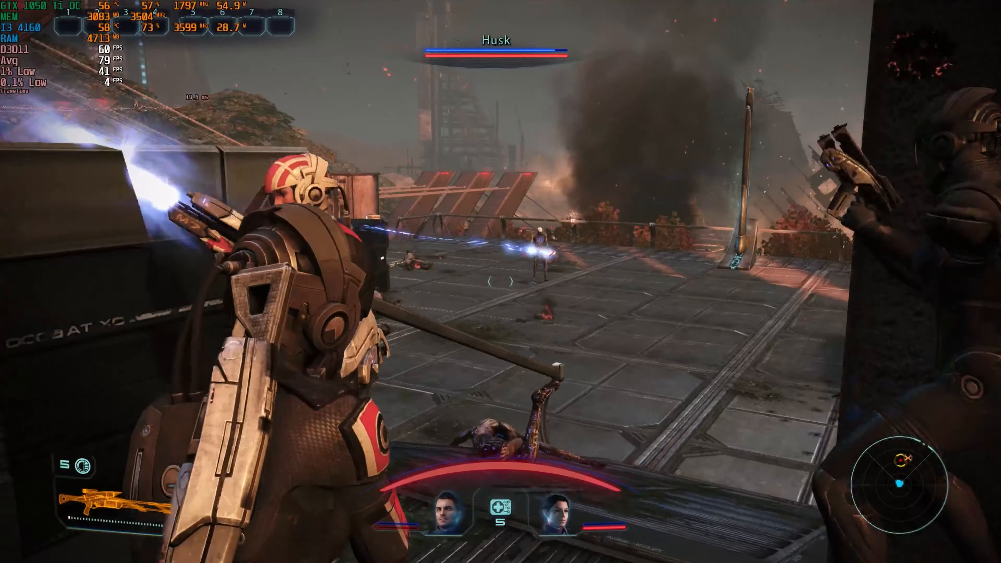
{"action": "right_click", "coordinate": [501, 282]}
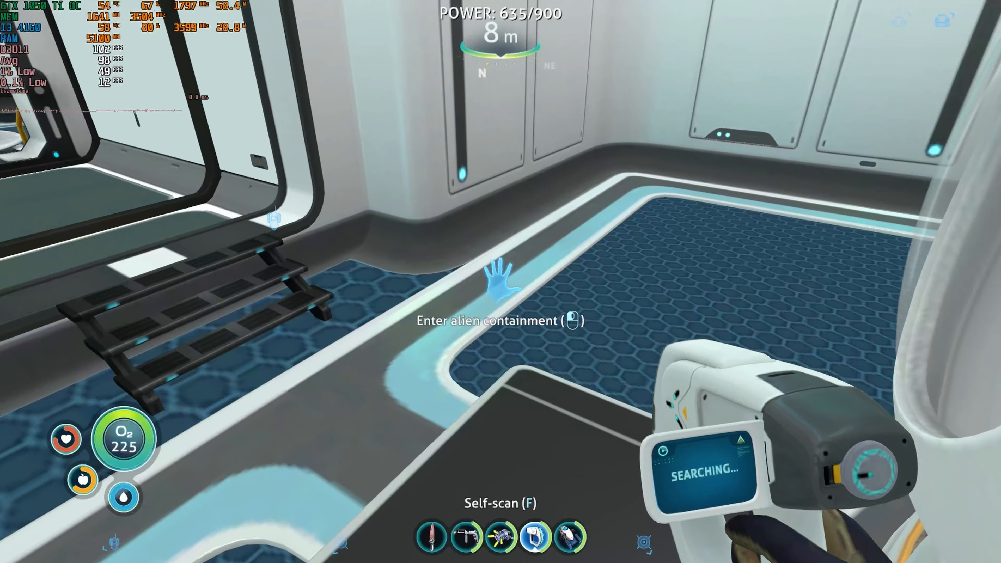
{"action": "mouse_move", "coordinate": [501, 281]}
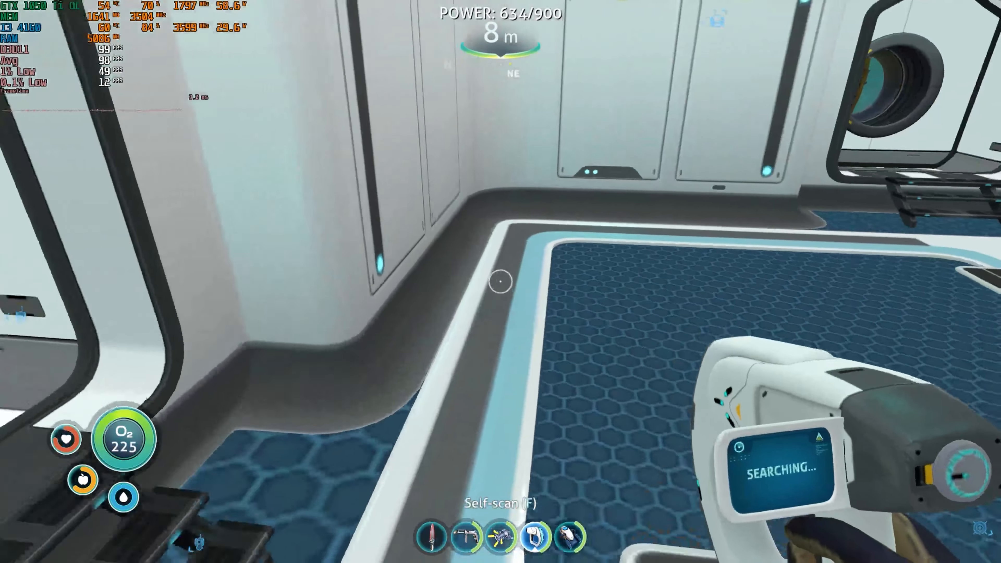
{"action": "mouse_move", "coordinate": [500, 283]}
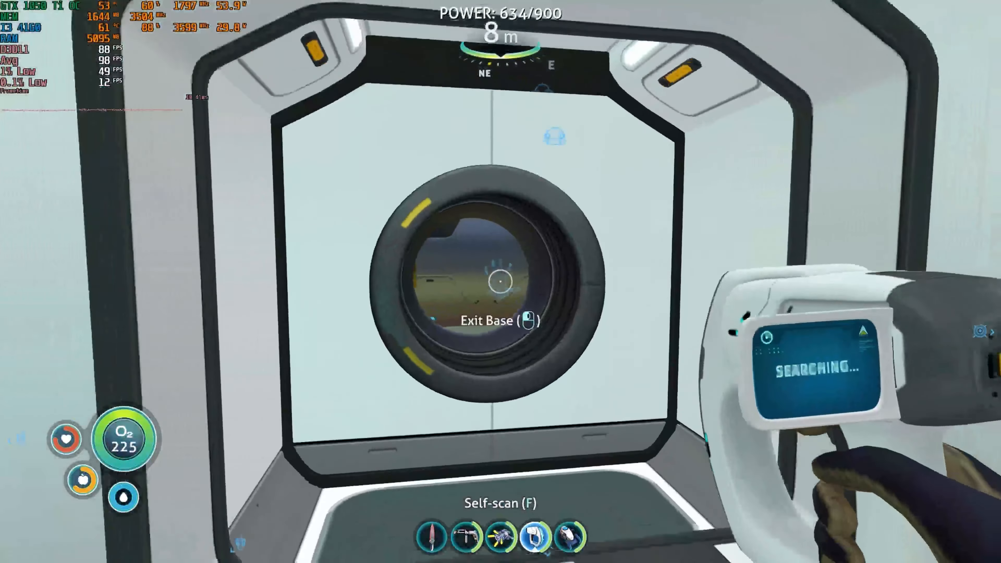
Step: Exit the base through the hatch into open water and bring up the PDA inventory
{"action": "left_click", "coordinate": [501, 281]}
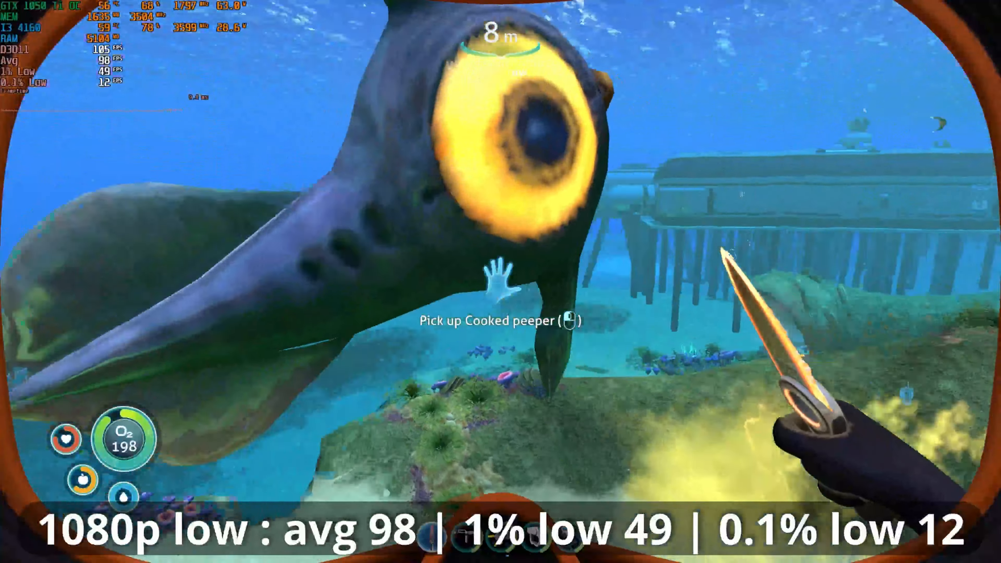
{"action": "key", "text": "Tab"}
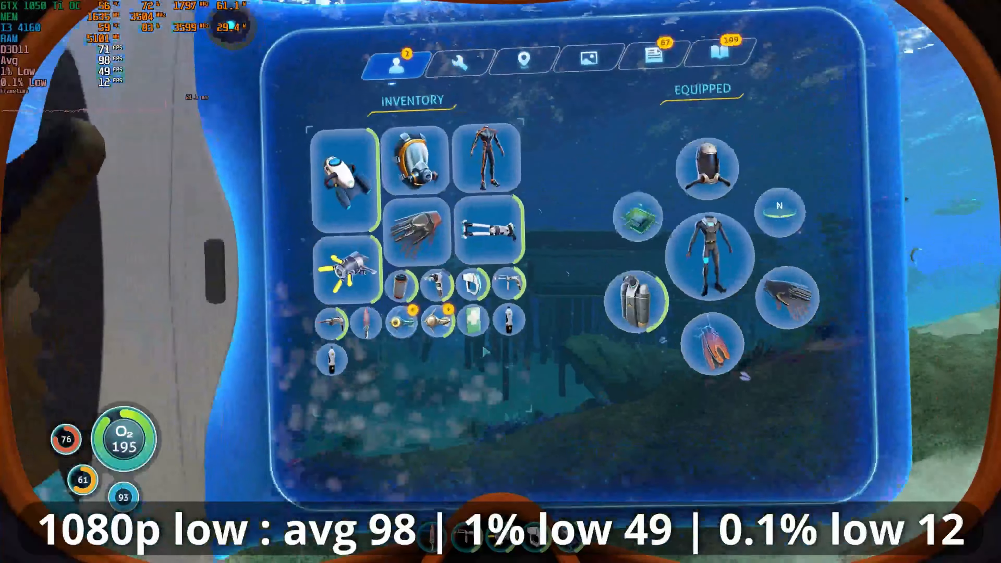